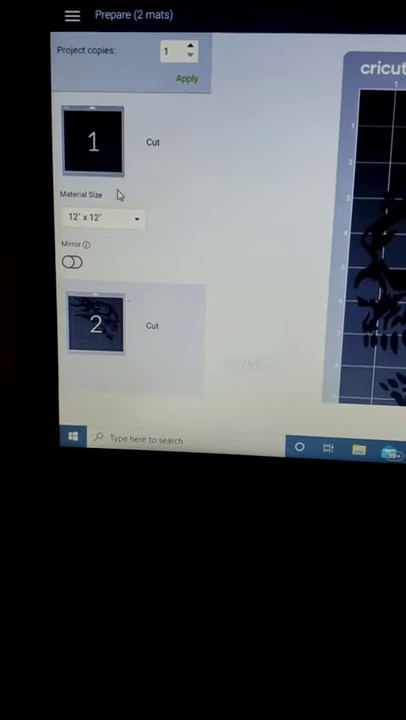
Switch the mat's material size to 12" x 24" on the Prepare screen.
left_click(135, 218)
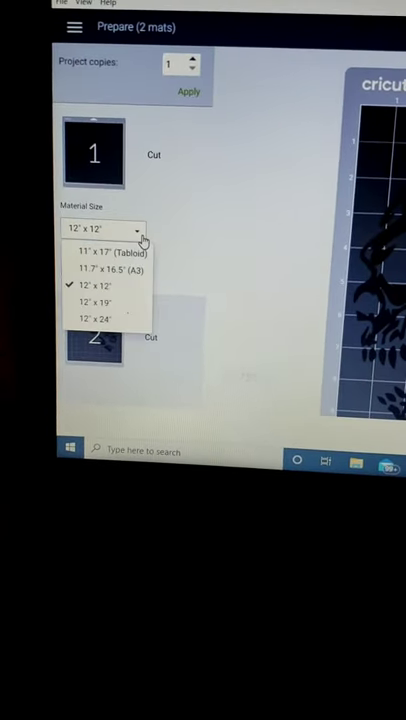
left_click(92, 318)
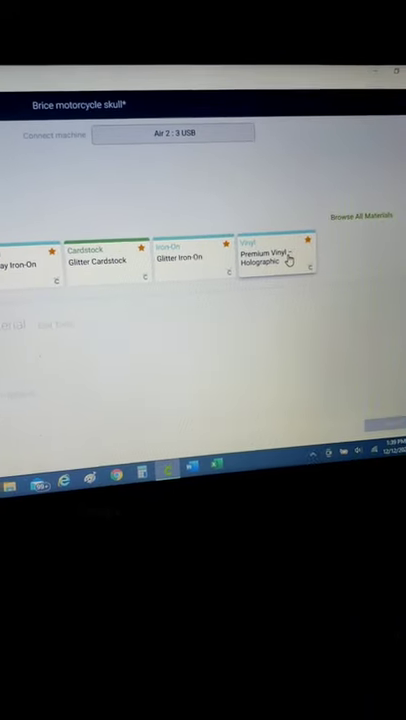
Choose Premium Vinyl – Holographic as the cutting material.
left_click(270, 255)
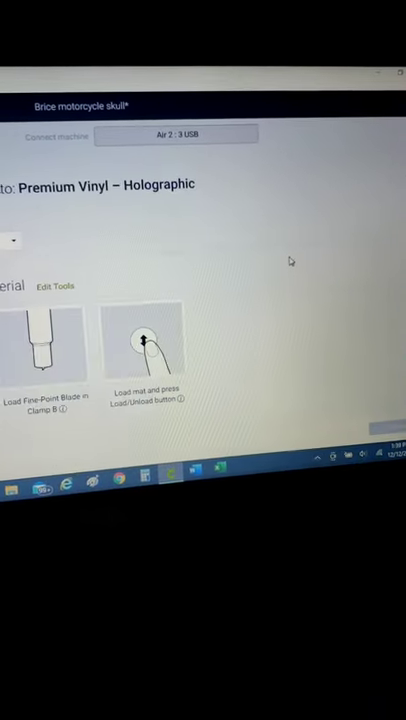